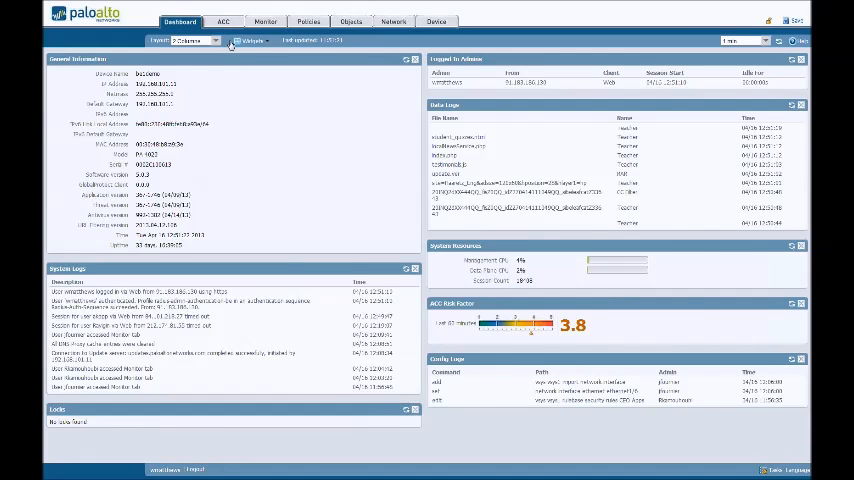
Switch to the ACC tab to see top applications ranked by sessions
click(223, 21)
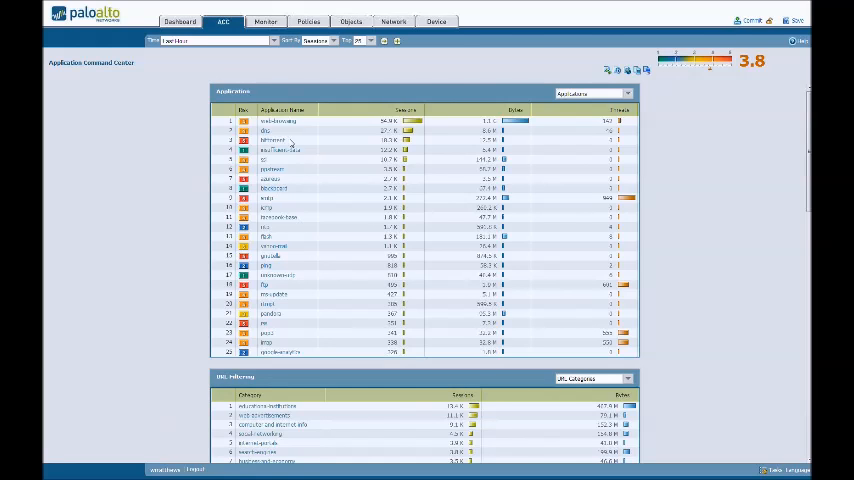
mouse_move(296, 228)
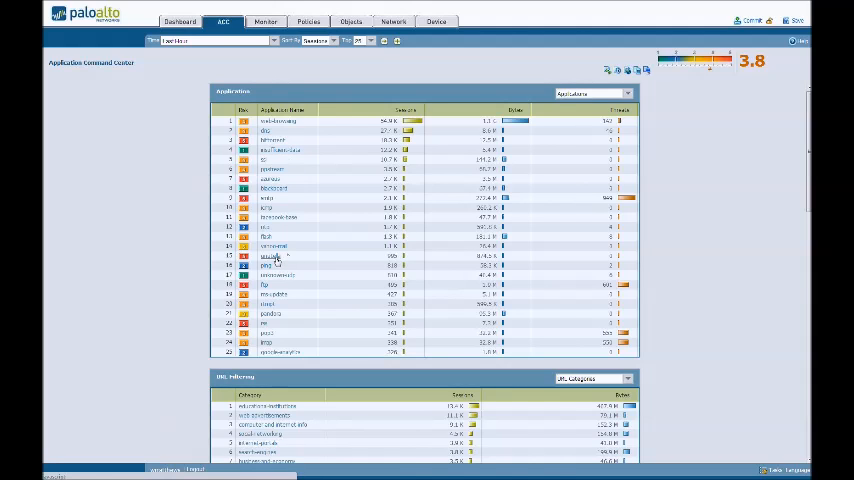
mouse_move(285, 295)
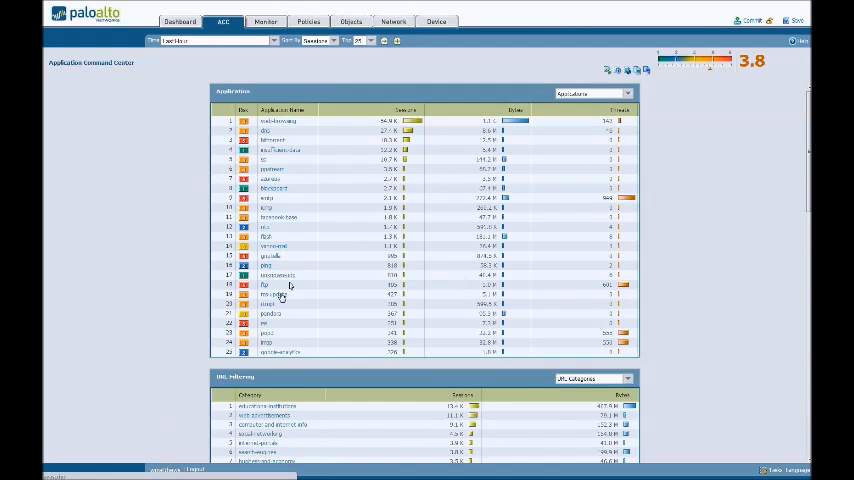
mouse_move(288, 338)
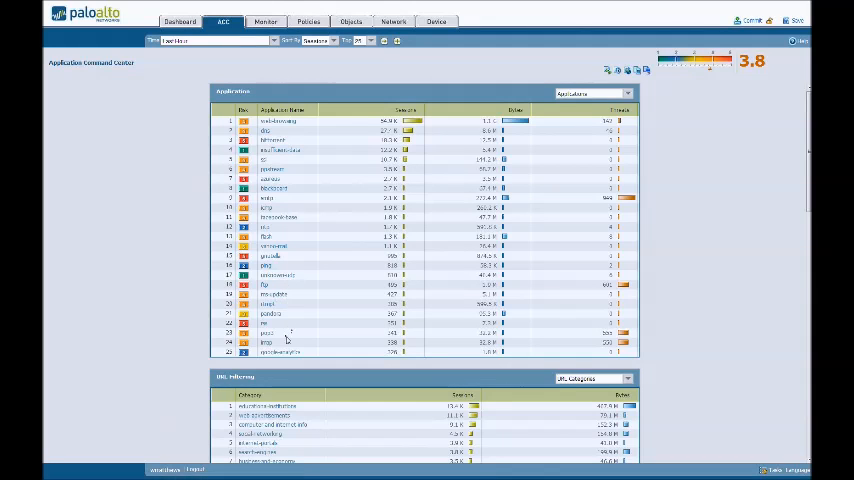
mouse_move(324, 252)
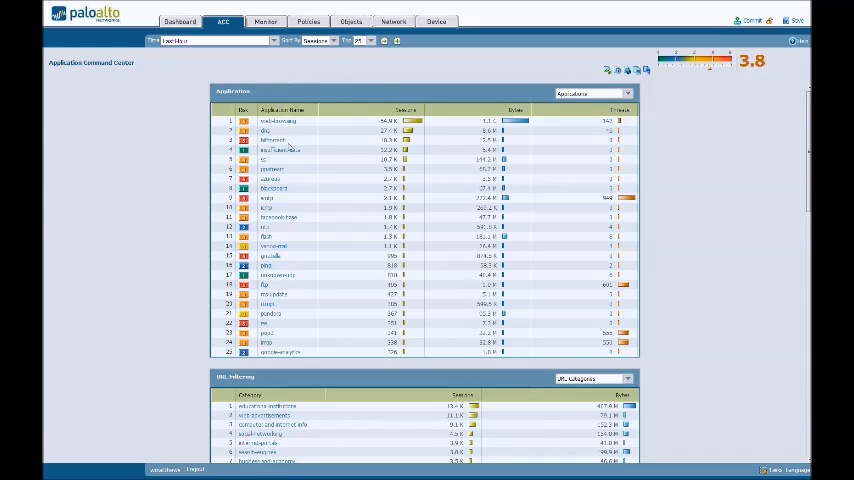
mouse_move(283, 210)
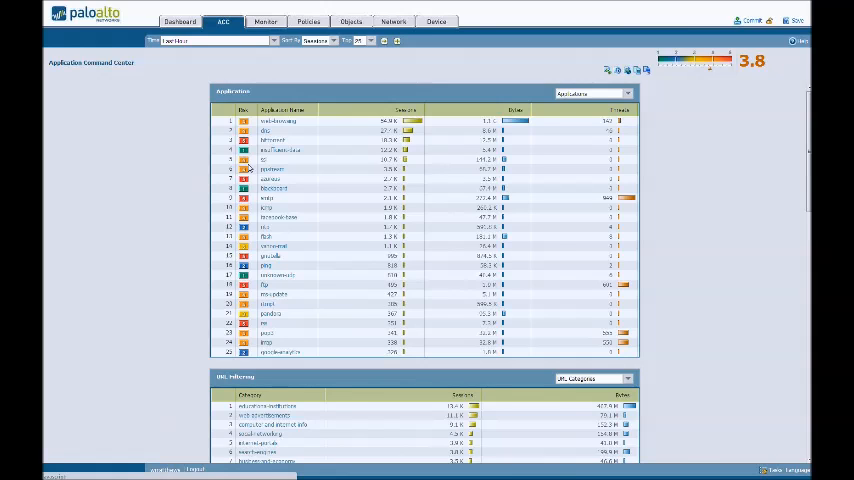
click(283, 110)
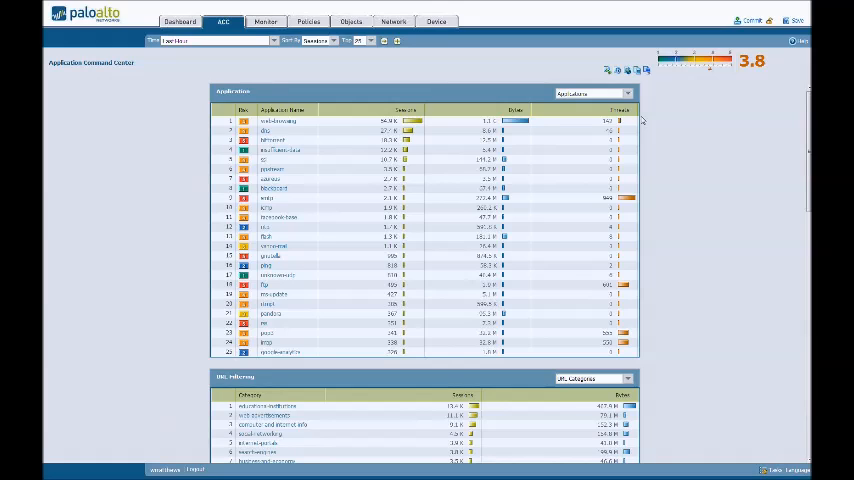
mouse_move(783, 128)
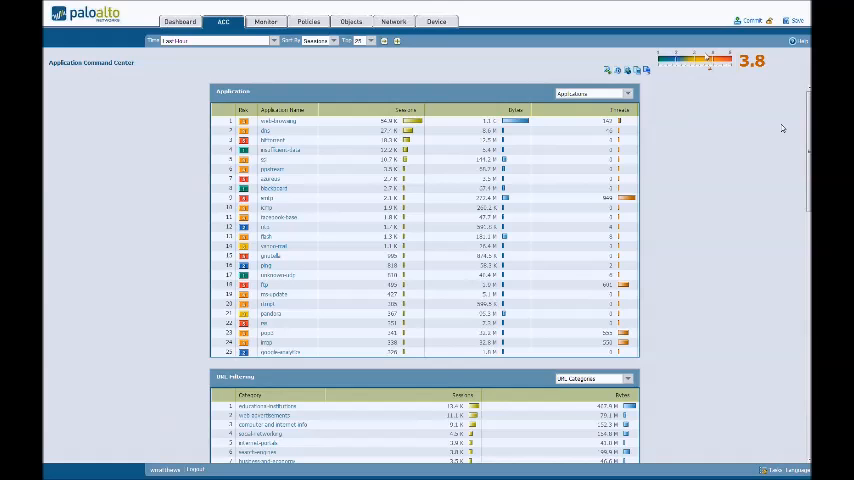
mouse_move(725, 70)
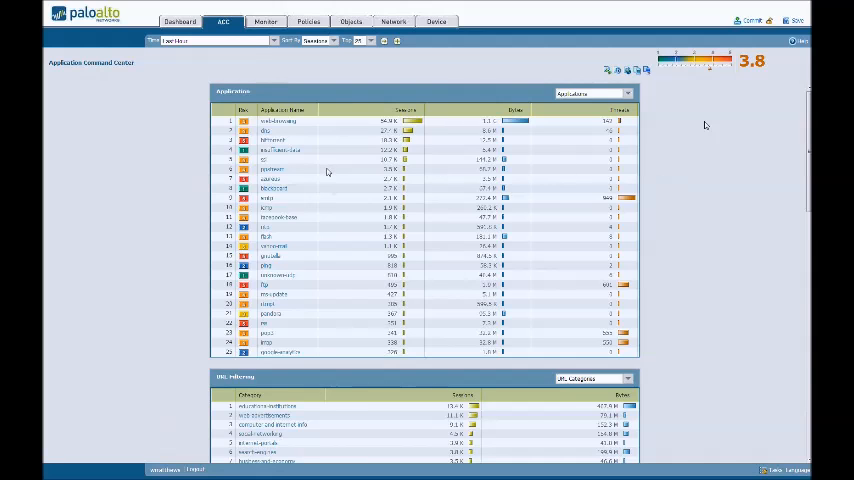
Scroll down the ACC page to the URL Filtering category table
scroll(down, 3)
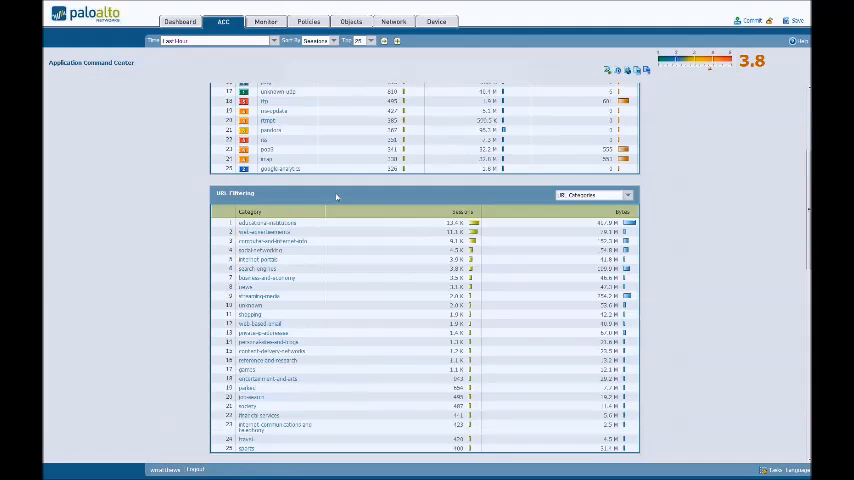
scroll(down, 3)
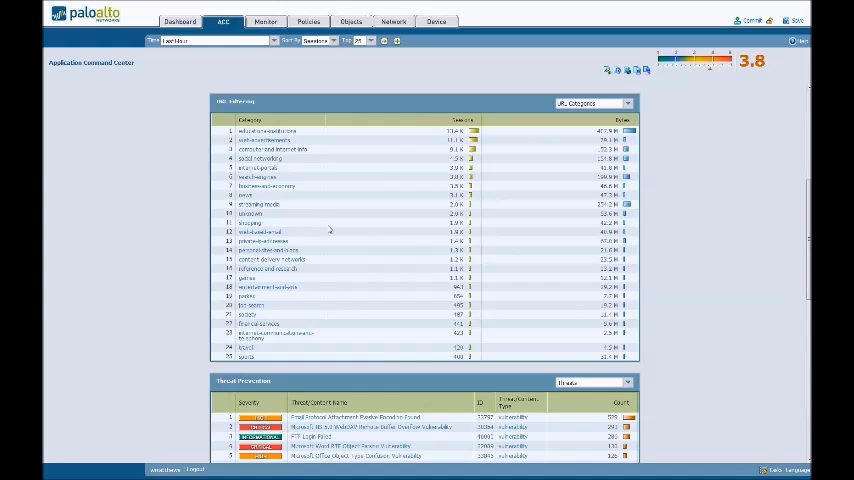
scroll(down, 3)
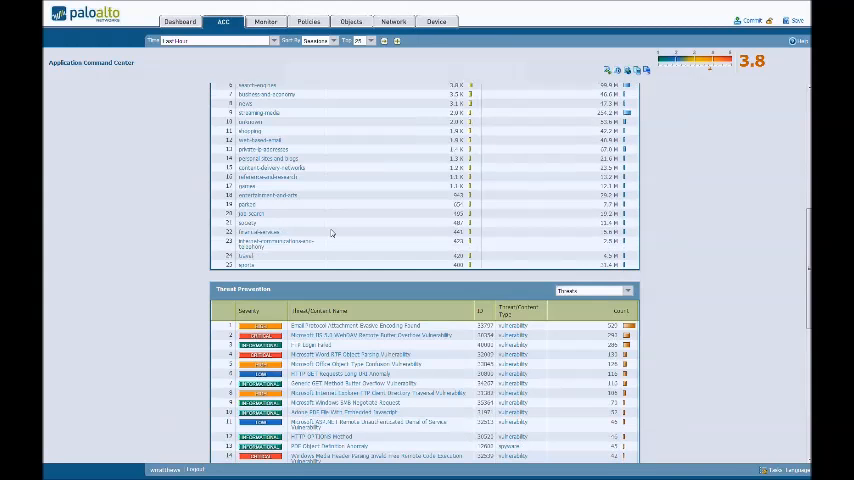
Scroll further to the Threat Prevention list of 25 vulnerabilities
scroll(down, 3)
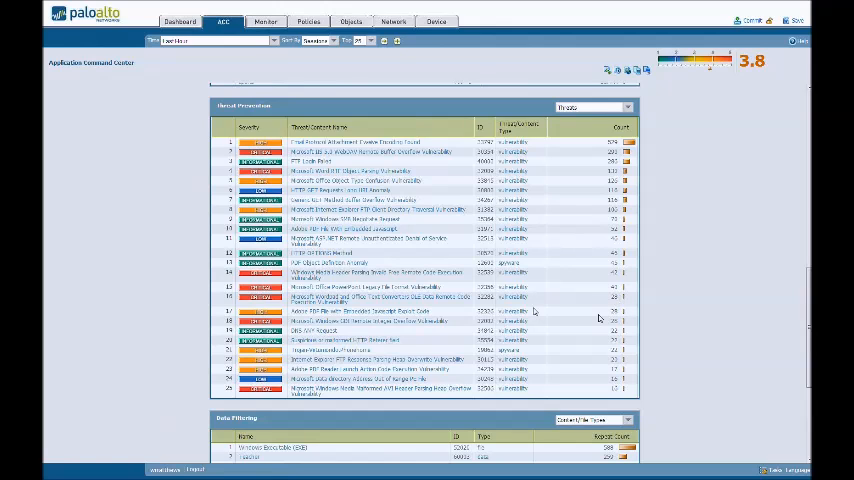
mouse_move(315, 205)
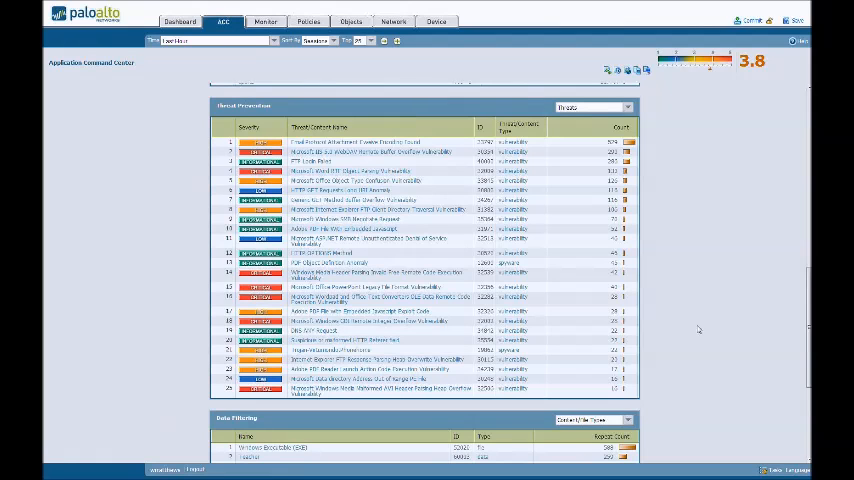
Scroll to the bottom to view Data Filtering and HIP Matches tables
scroll(down, 3)
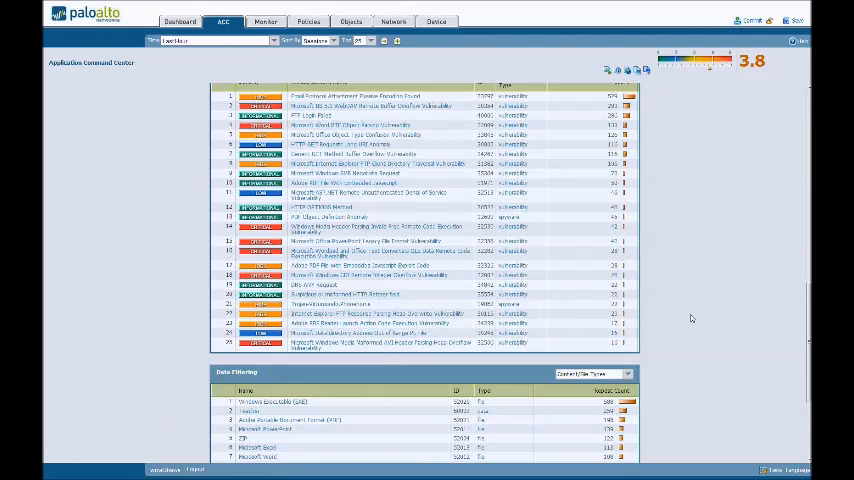
scroll(down, 3)
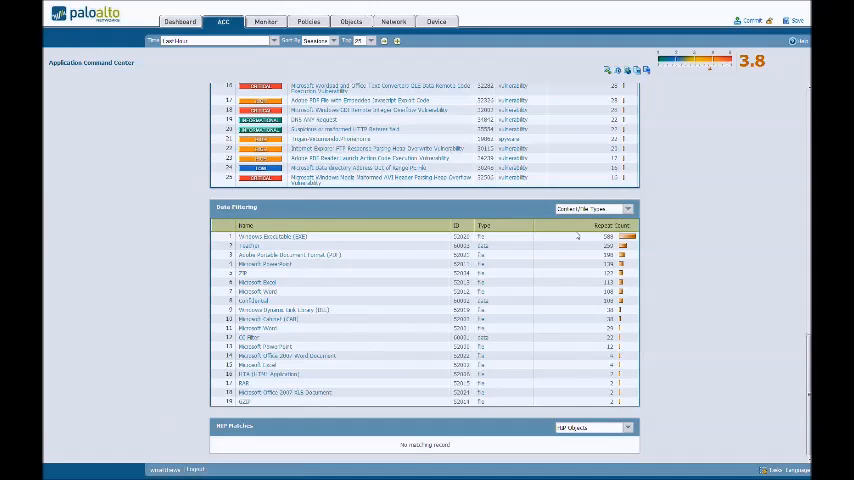
mouse_move(396, 262)
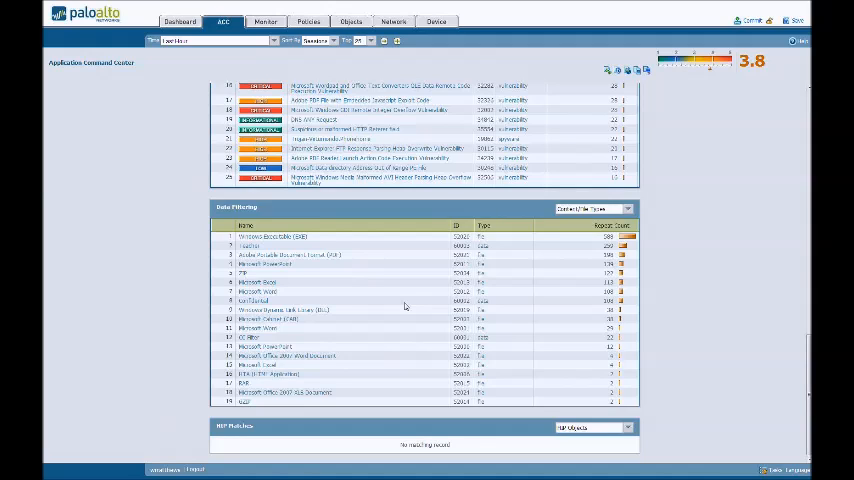
mouse_move(383, 292)
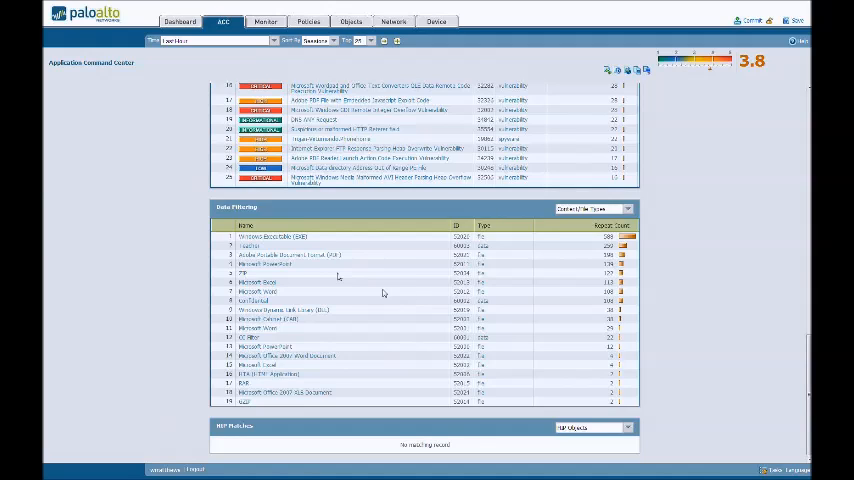
mouse_move(263, 343)
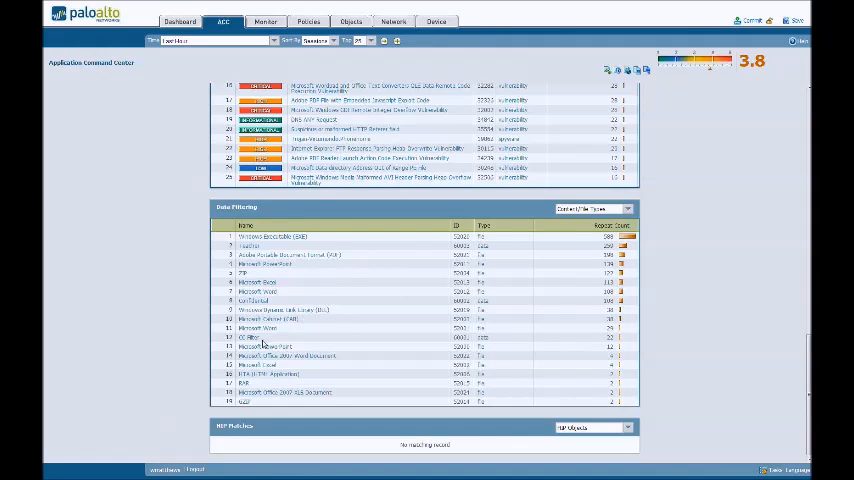
mouse_move(727, 298)
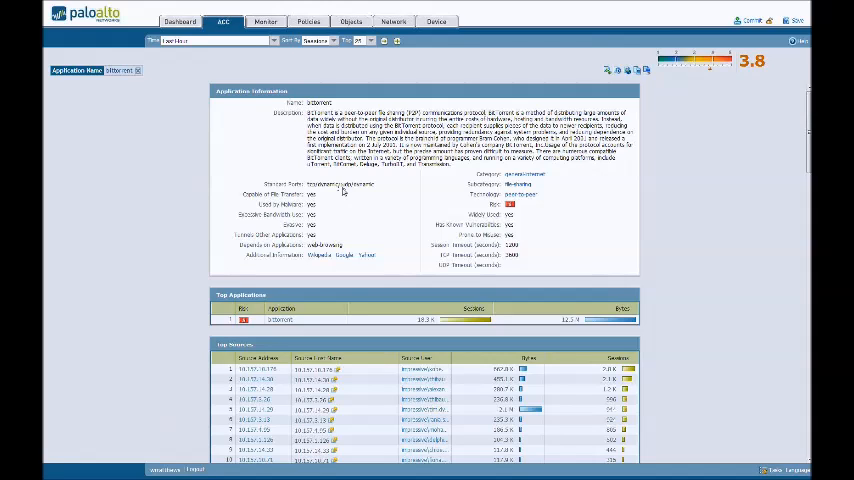
mouse_move(348, 193)
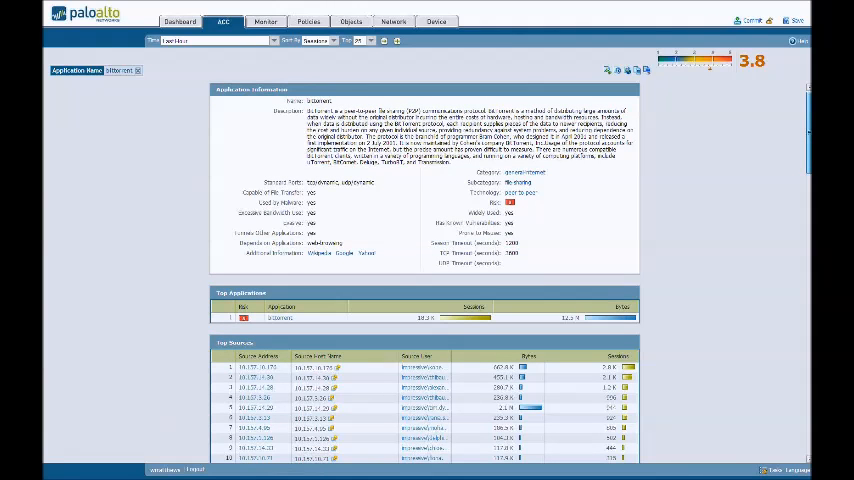
scroll(down, 3)
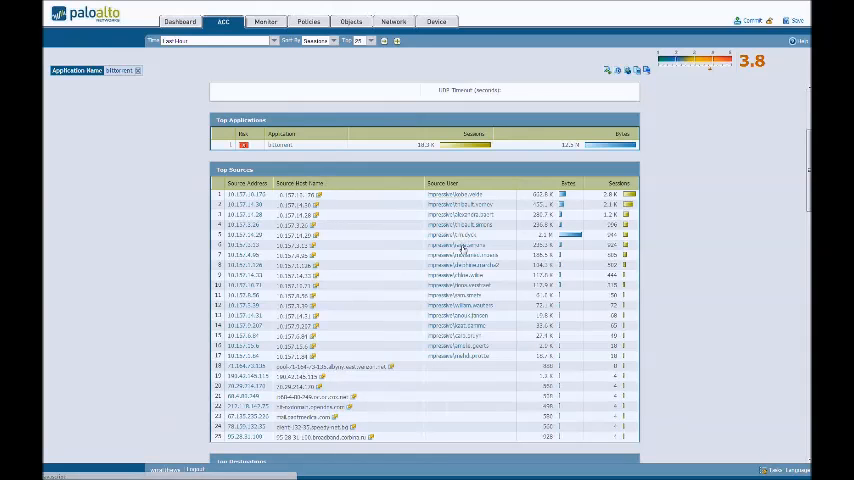
mouse_move(599, 296)
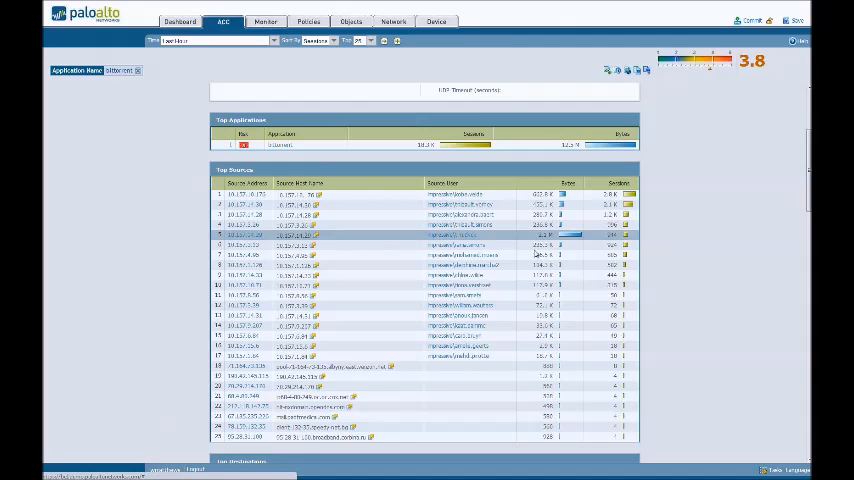
mouse_move(635, 241)
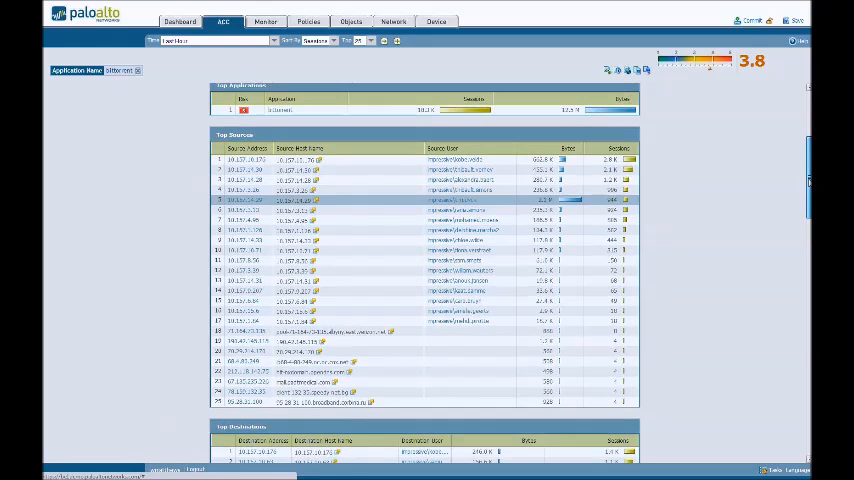
scroll(down, 3)
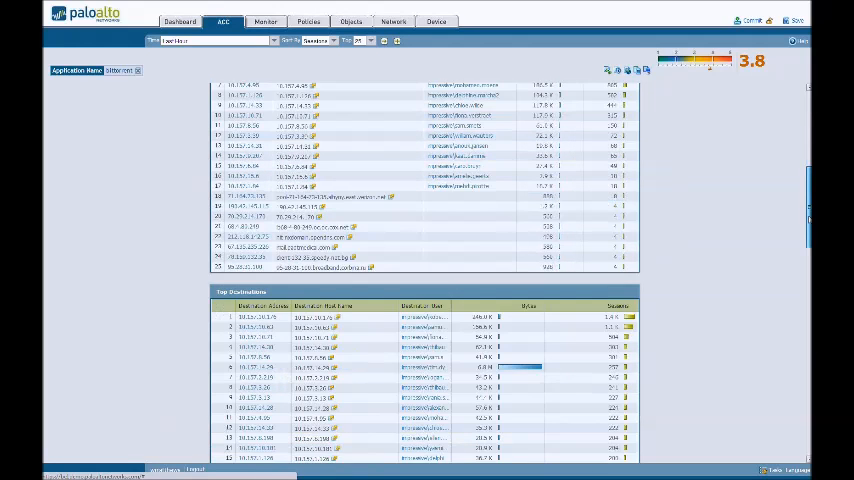
scroll(down, 3)
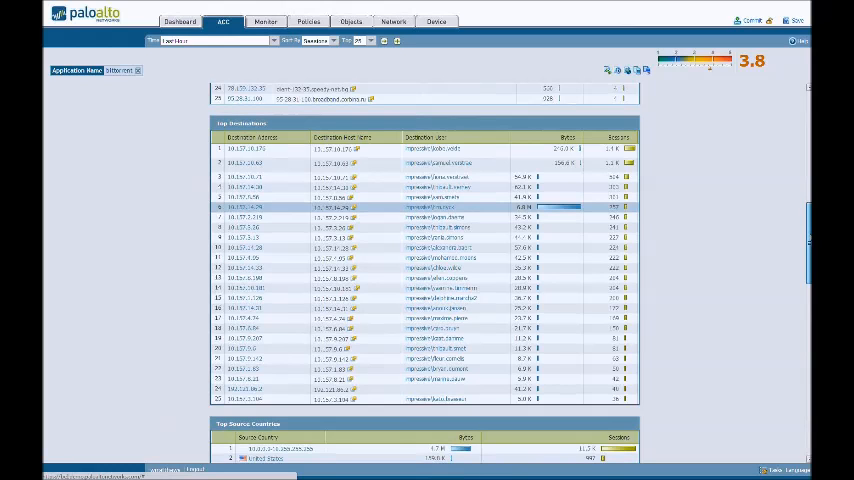
scroll(down, 3)
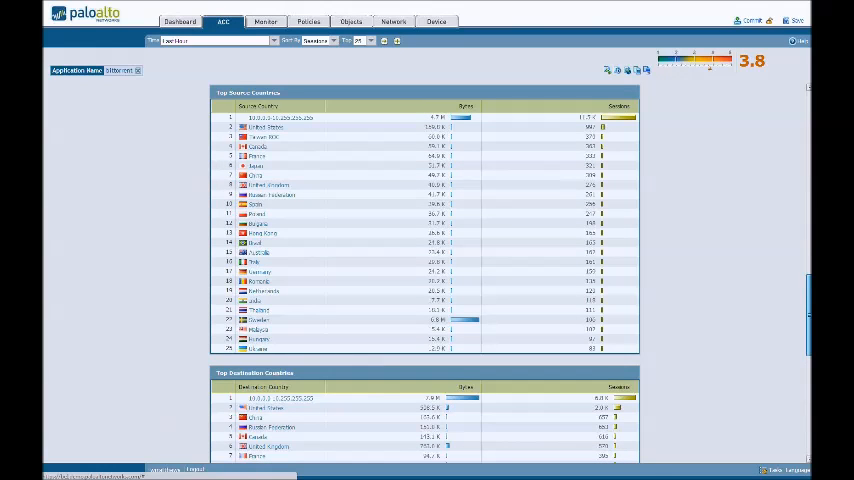
scroll(down, 3)
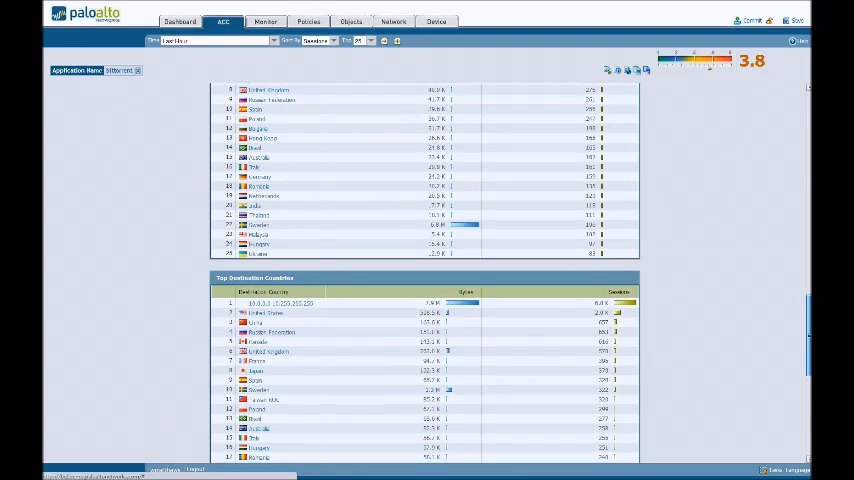
scroll(down, 3)
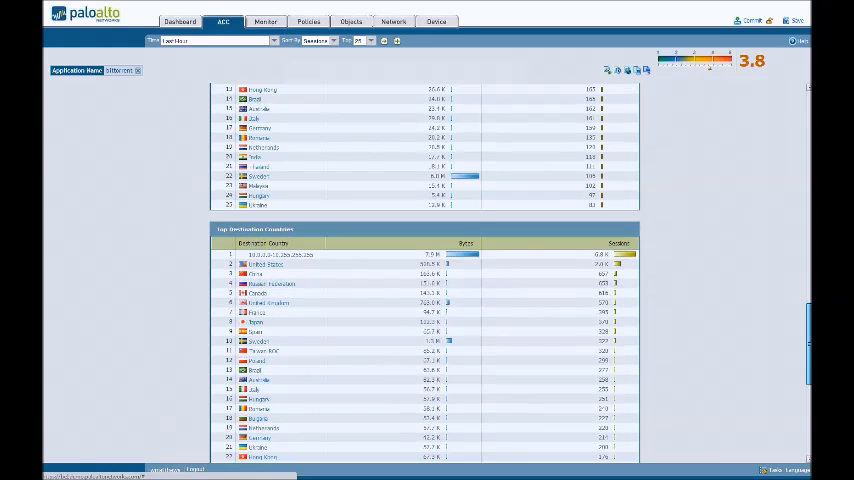
scroll(down, 3)
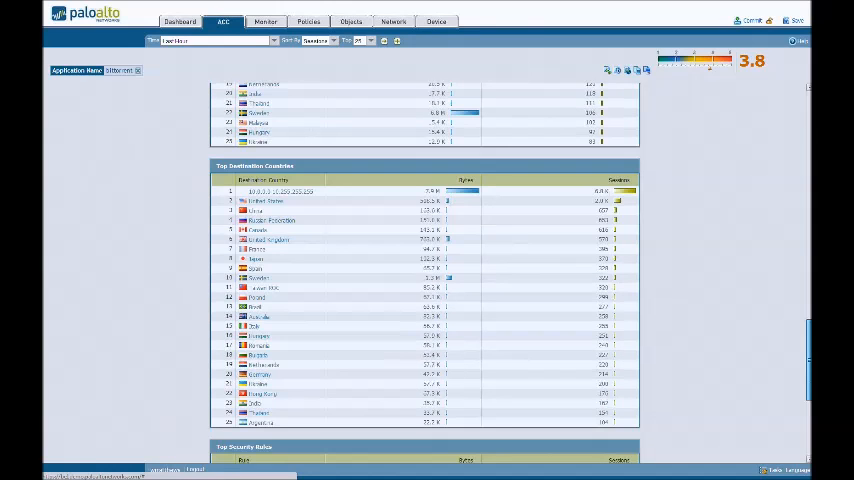
scroll(down, 3)
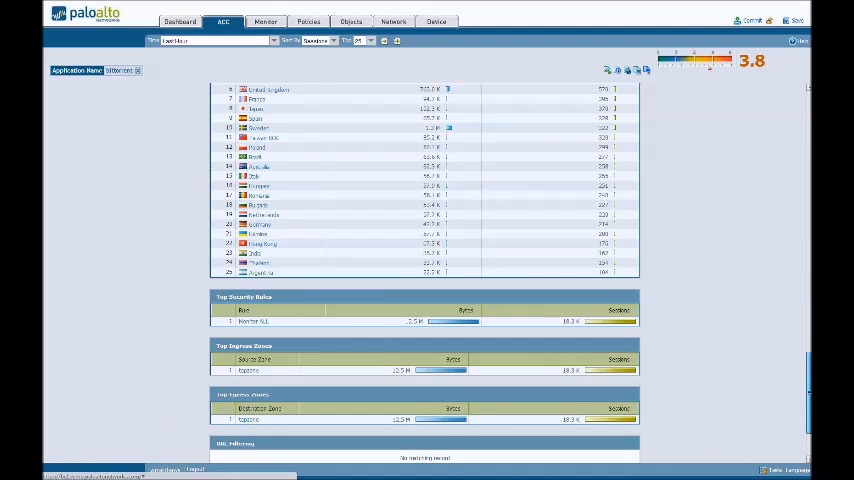
scroll(down, 3)
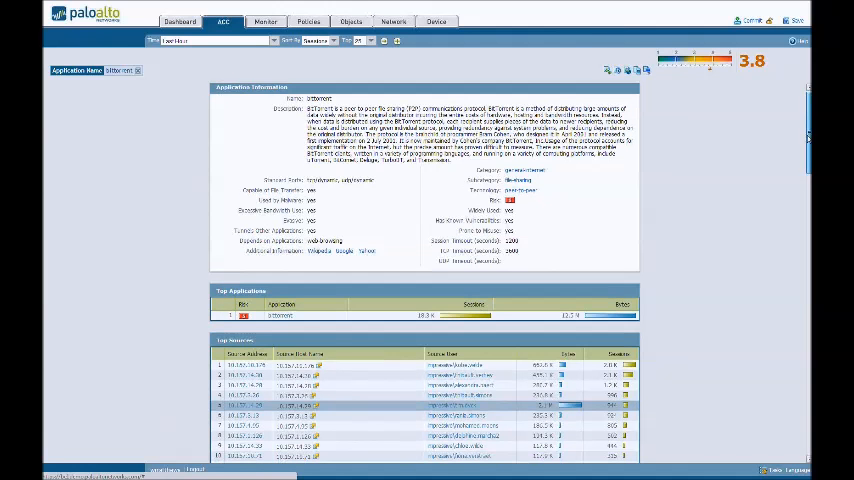
Scroll down the BitTorrent report to the Top Sources user list
scroll(down, 3)
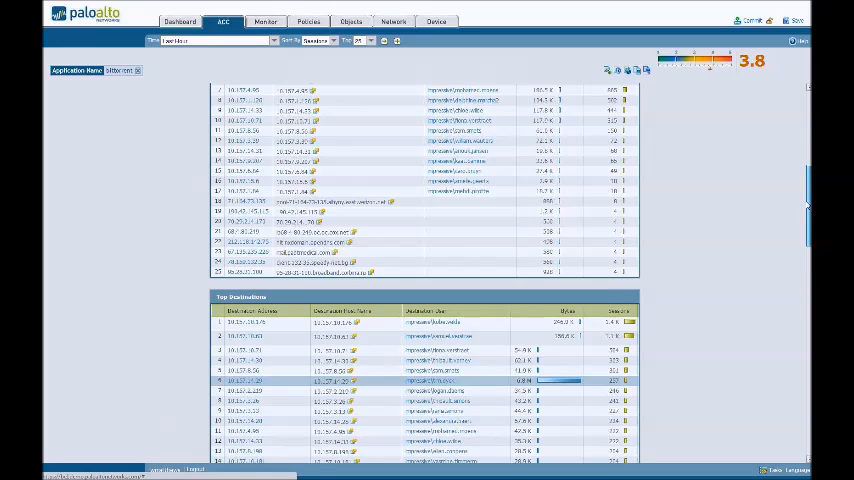
scroll(down, 3)
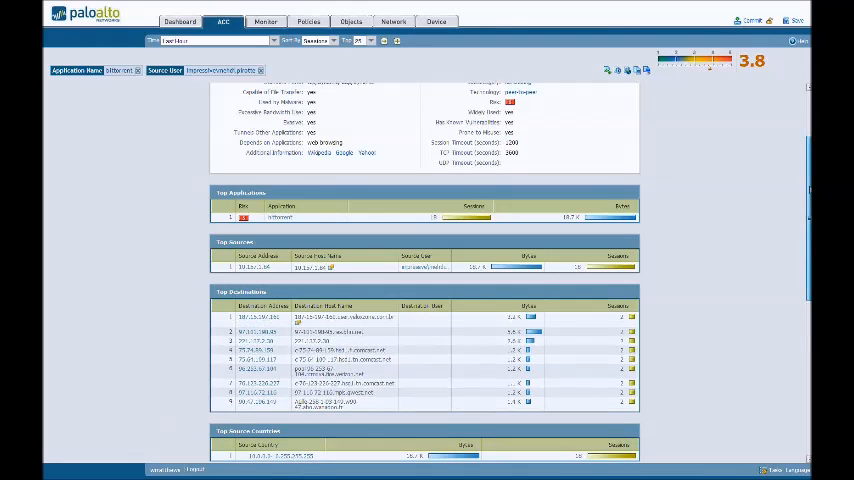
Remove the bittorrent Application filter, keeping only the Source User filter
scroll(down, 3)
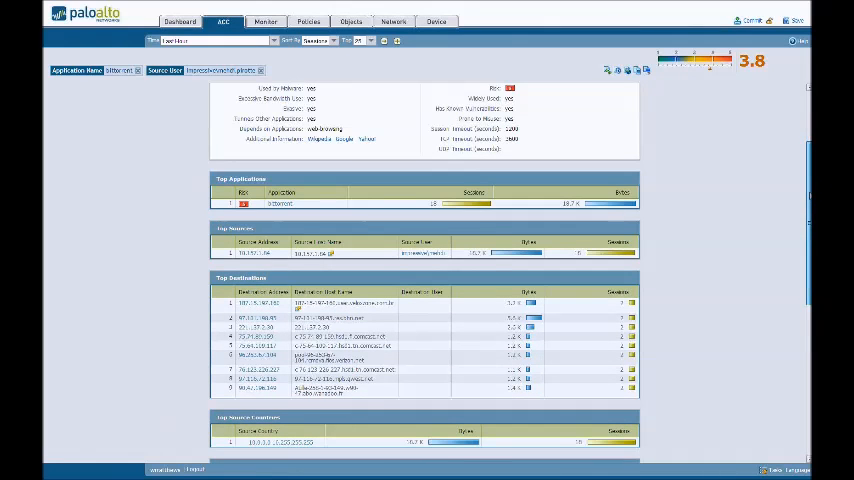
scroll(up, 3)
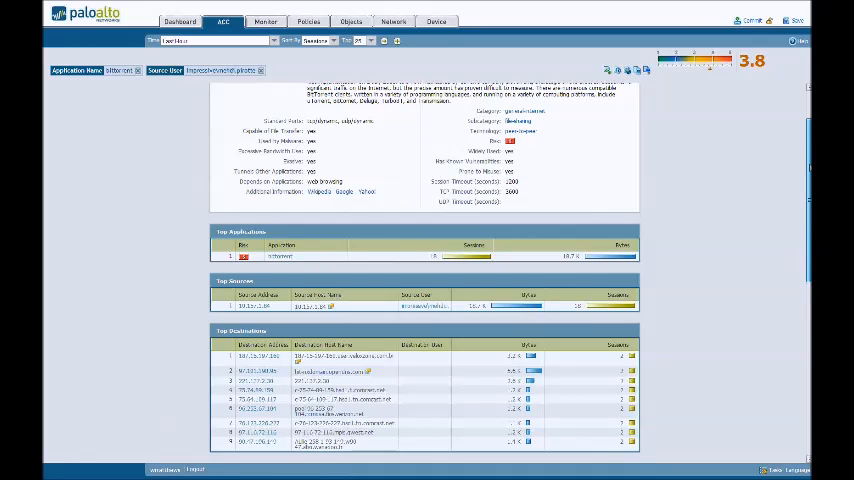
scroll(down, 3)
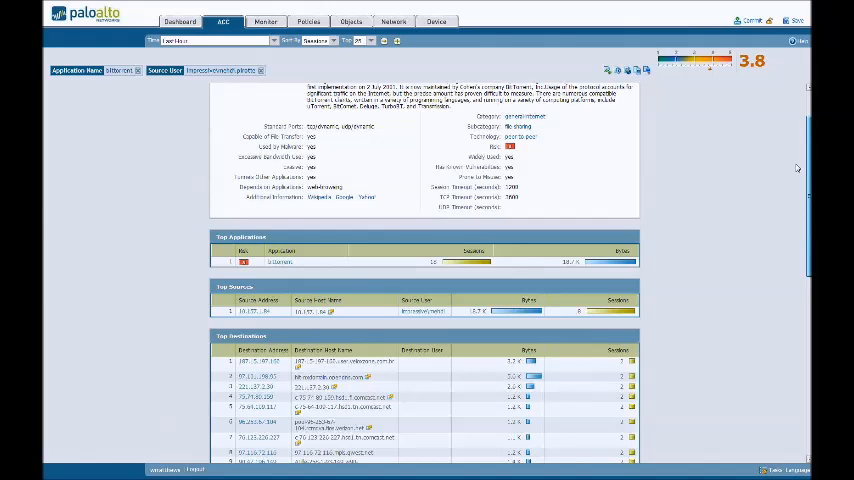
click(138, 70)
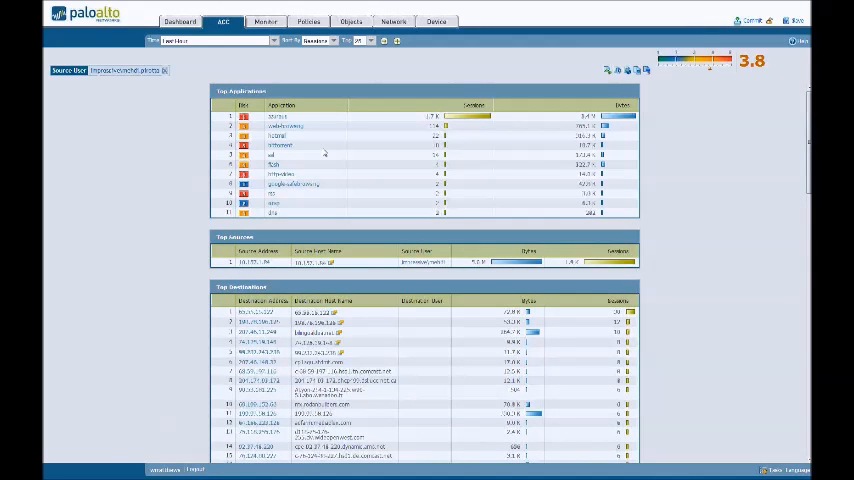
Add hotmail from Top Applications as an Application filter for this user
click(280, 136)
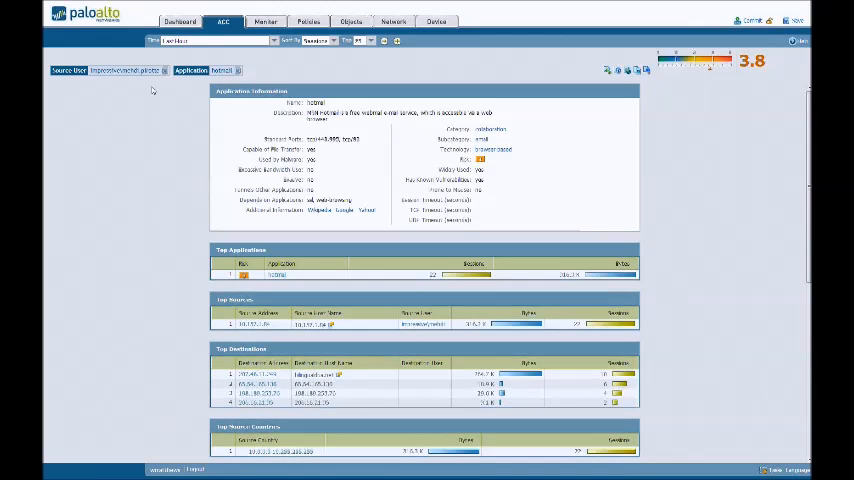
Remove the Source User filter so only the hotmail filter remains
click(165, 70)
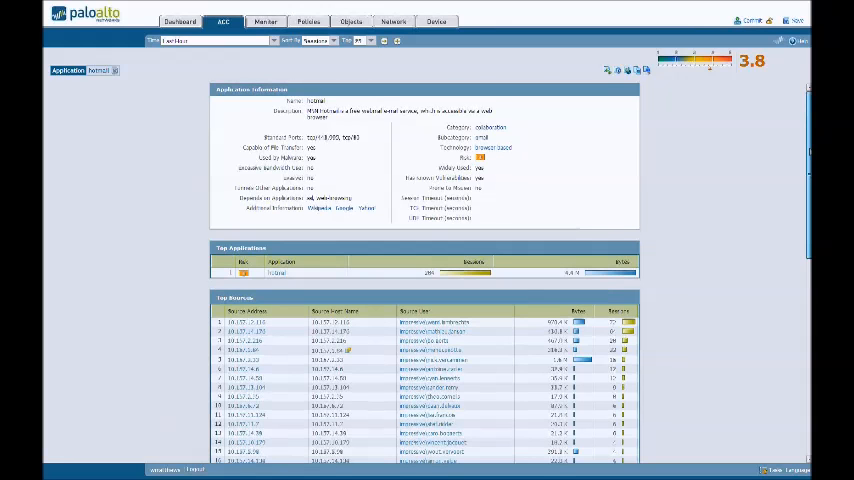
scroll(down, 3)
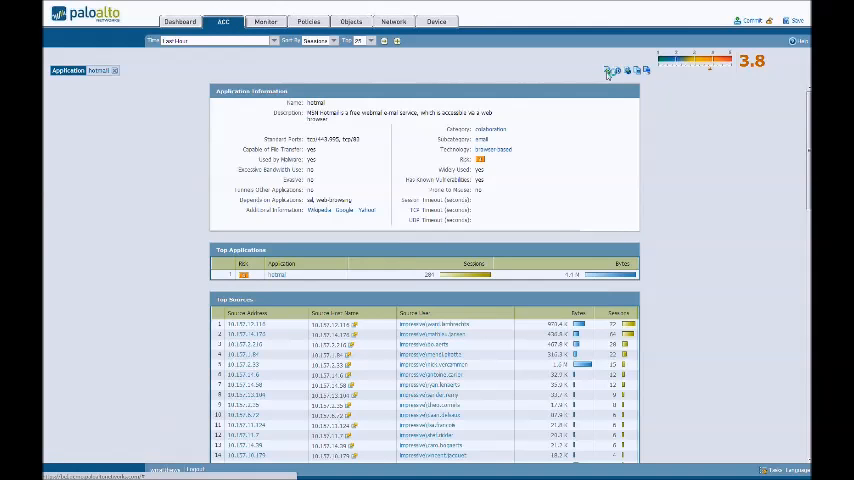
Jump to hotmail traffic logs and close a session's Log Details
click(265, 21)
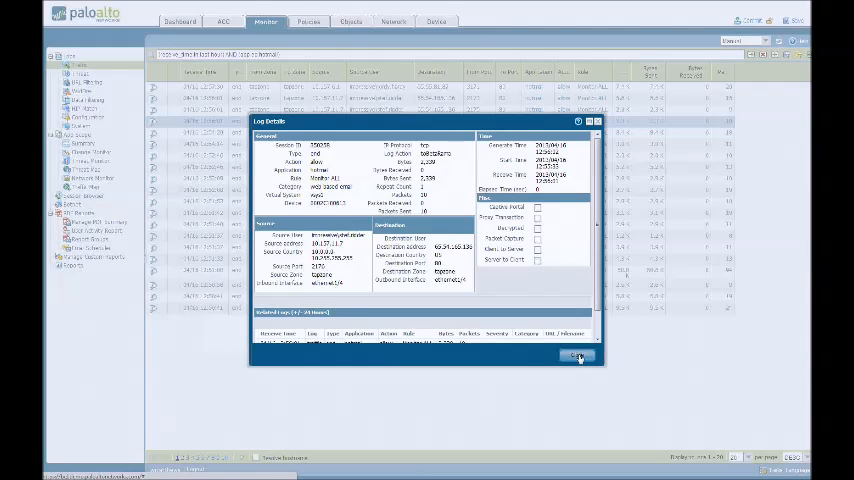
click(578, 355)
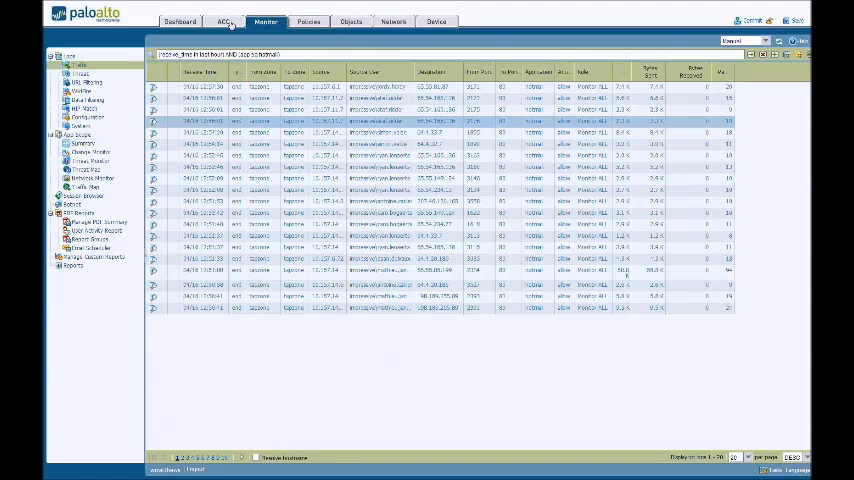
Return to the hotmail-filtered ACC drill-down listing sources across many users
click(225, 21)
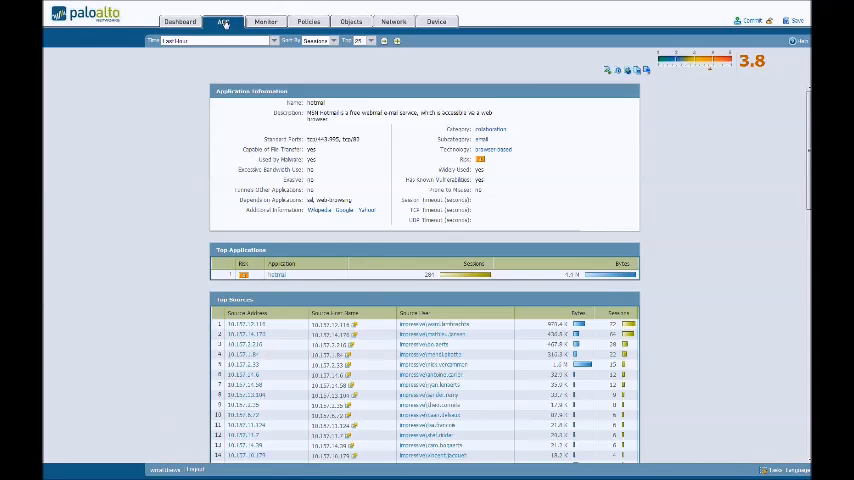
Clear the hotmail filter via the ACC tab and review URL categories and threat vulnerabilities
click(223, 21)
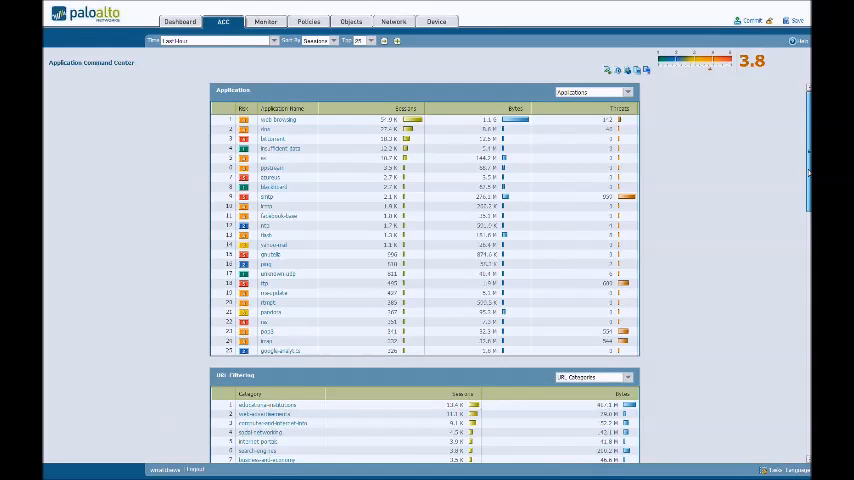
scroll(down, 3)
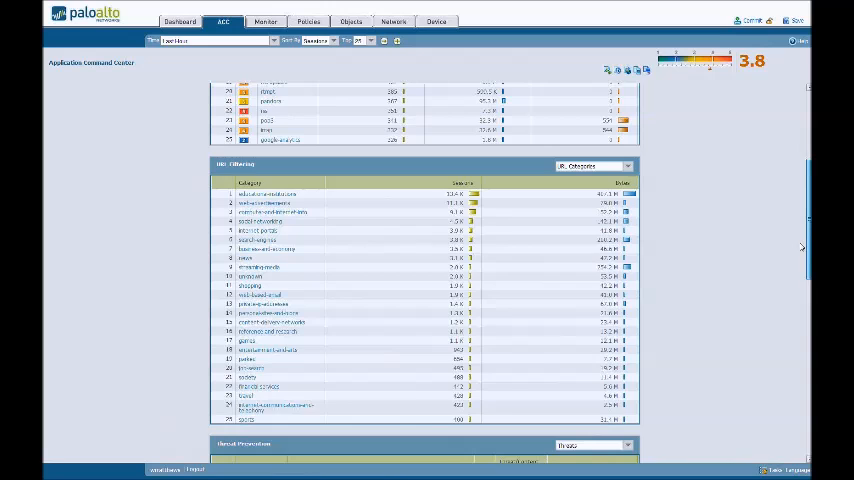
scroll(down, 3)
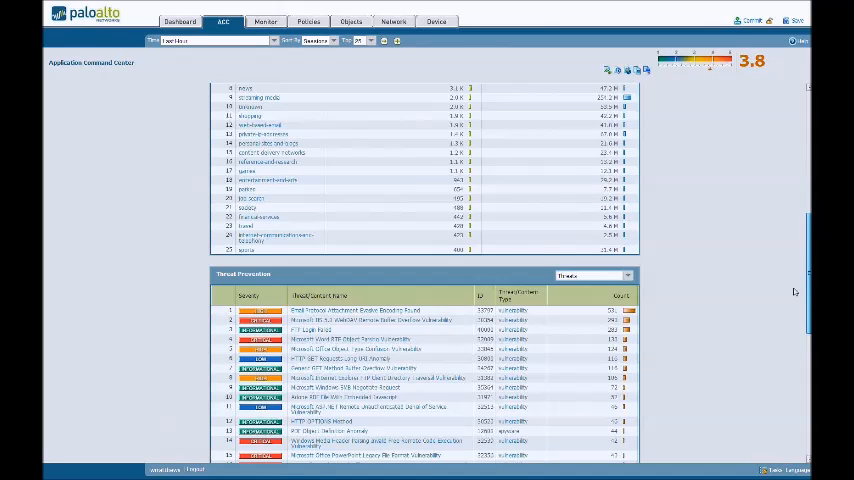